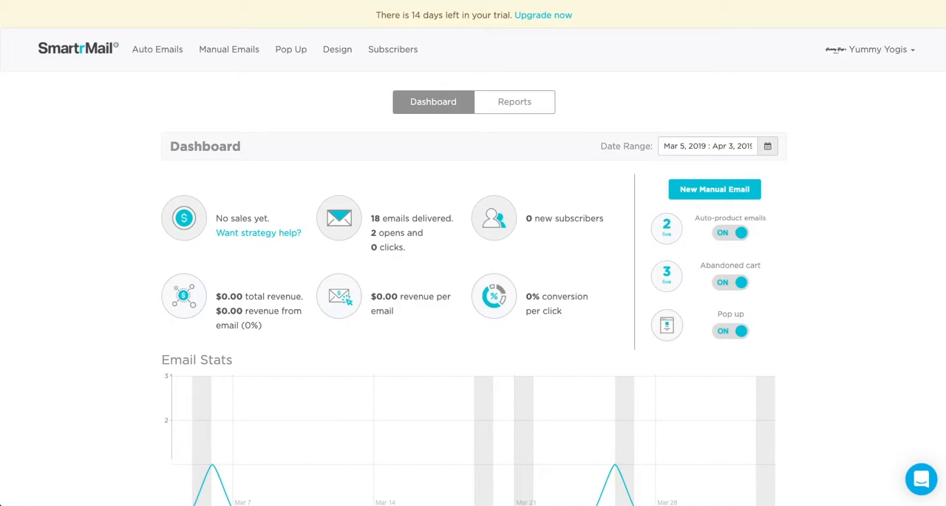
mouse_move(355, 204)
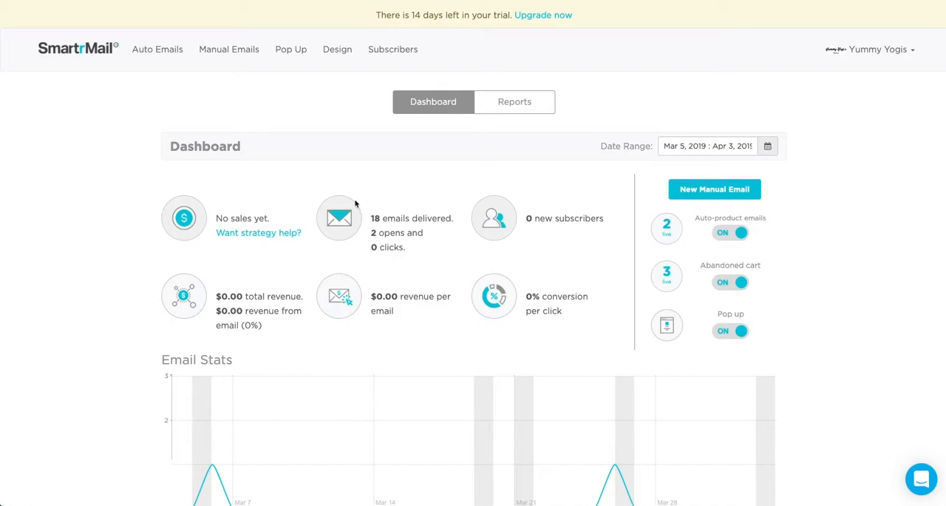
Step: Go to the Manual Emails page listing saved drafts
left_click(227, 49)
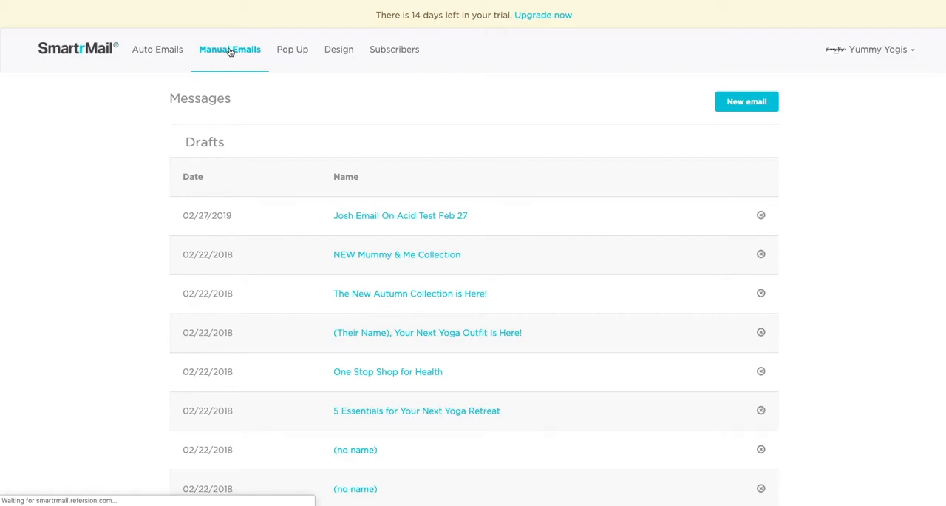
Step: Create a new manual email to All Subscribers using the Announcement layout
left_click(745, 100)
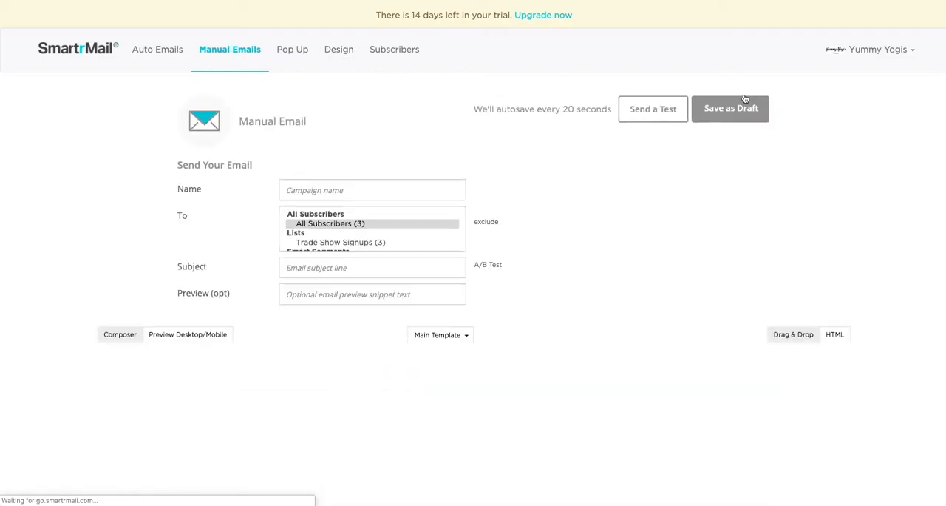
left_click(332, 224)
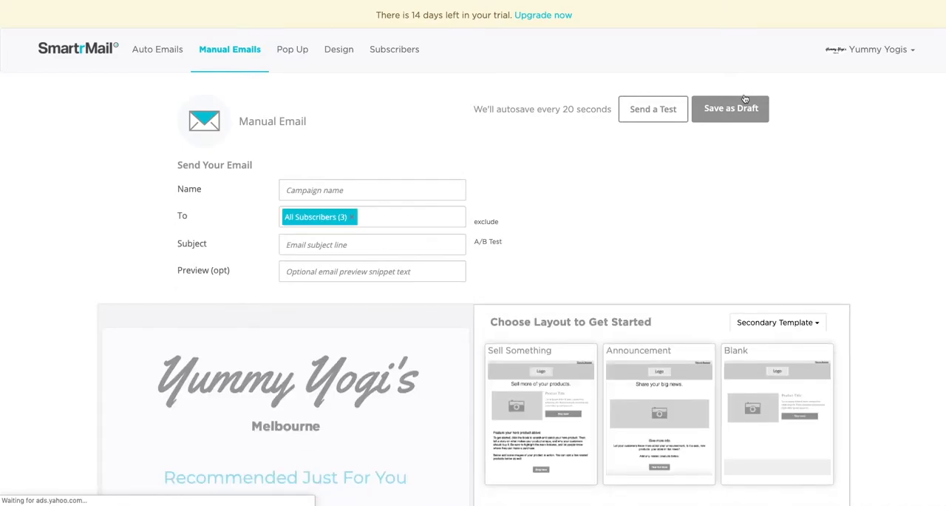
scroll("down", 3)
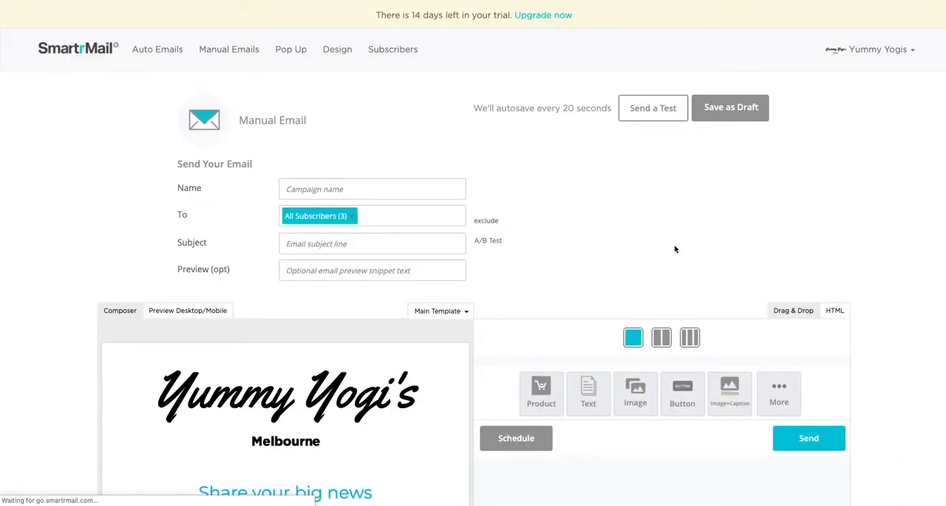
scroll("down", 3)
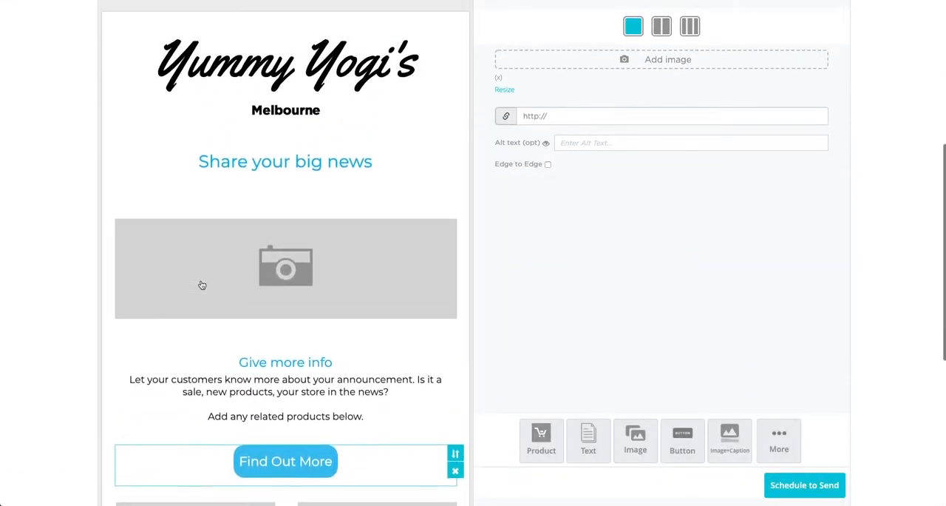
Step: Retitle the headline 'We're Open!', trying yellow then restoring the original blue
scroll("down", 3)
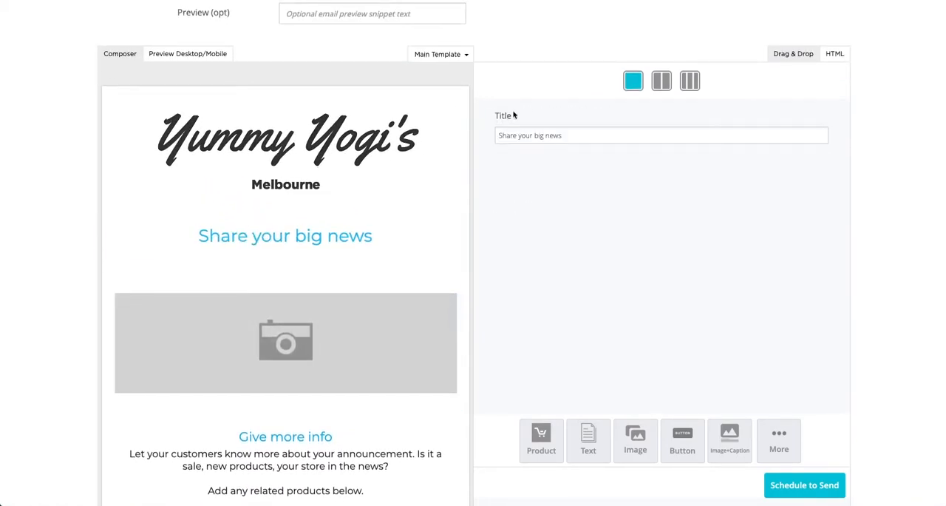
type("We're Open!")
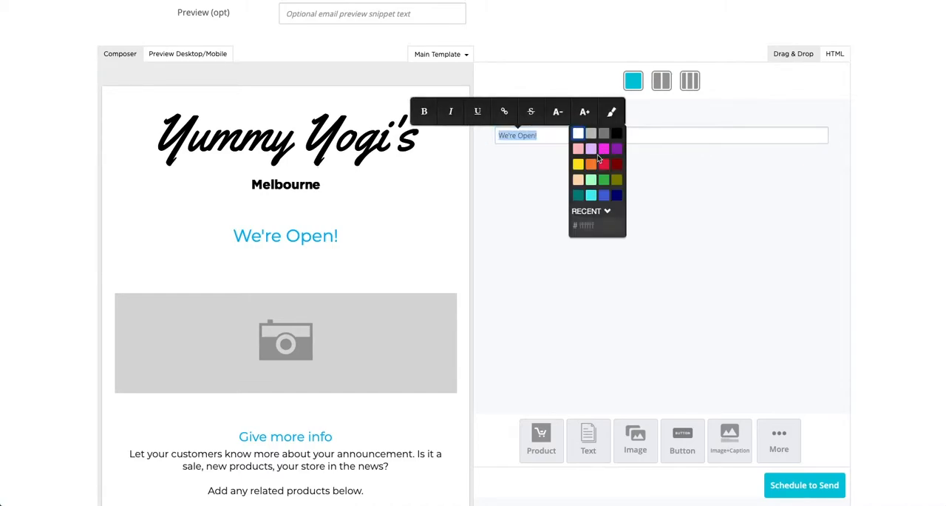
left_click(578, 165)
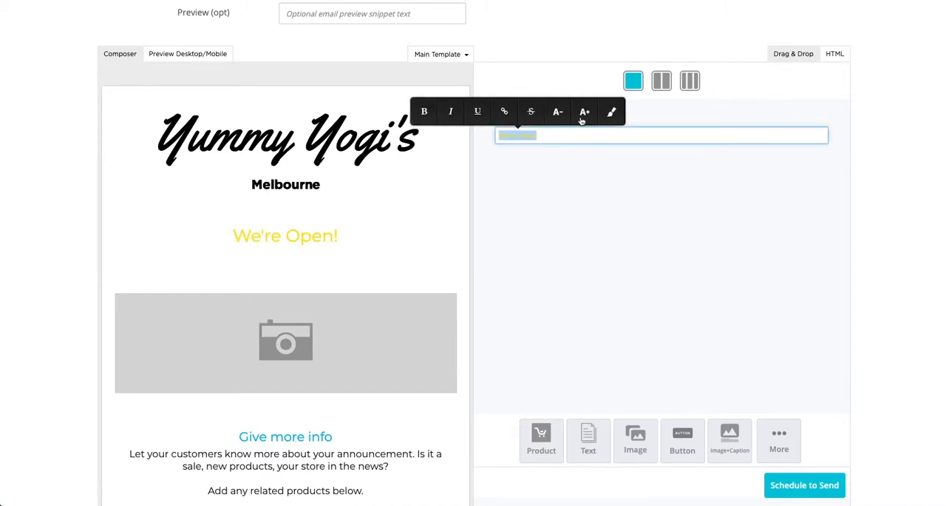
left_click(613, 112)
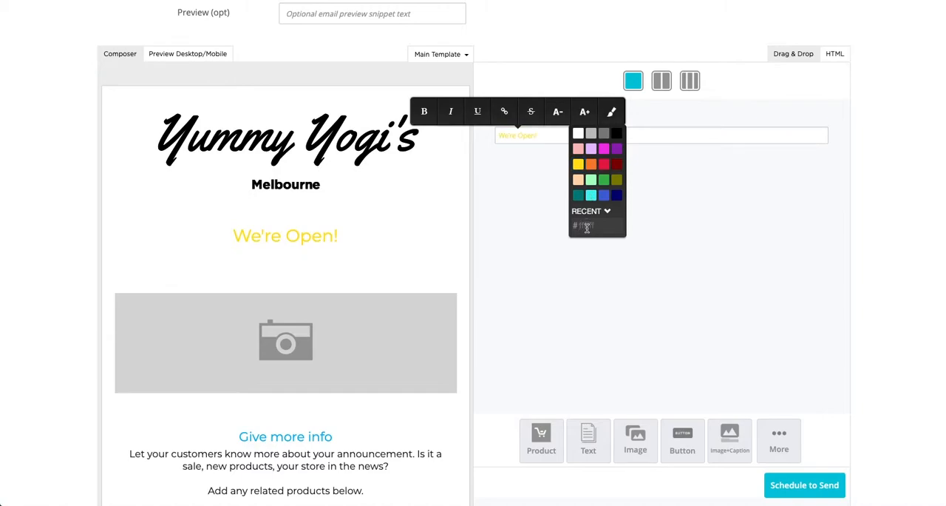
left_click(580, 195)
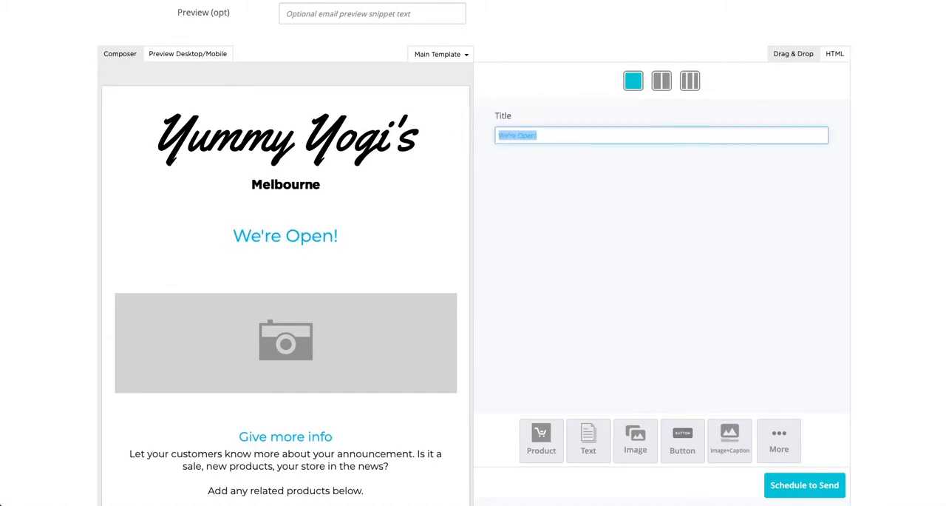
mouse_move(560, 161)
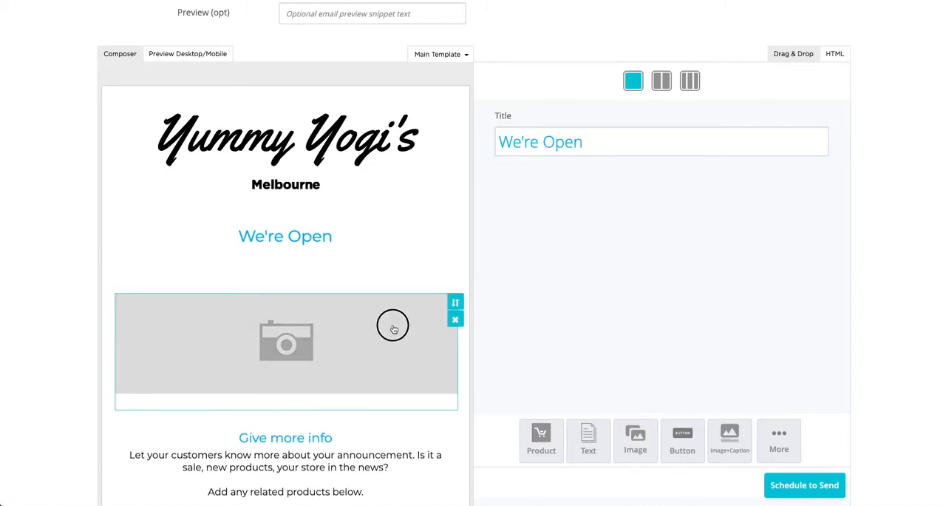
Step: Swap the placeholder for the confetti JPG with alt text 'we're open!'
left_click(393, 325)
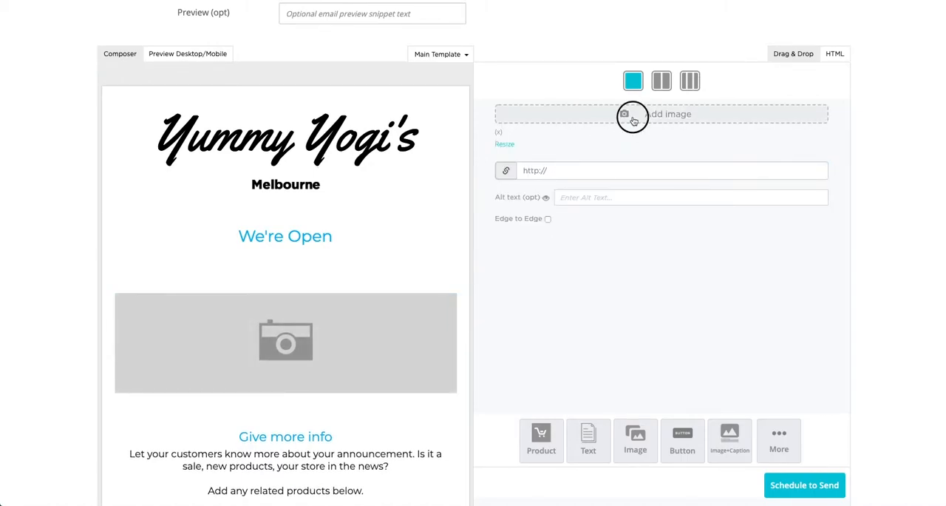
left_click(633, 118)
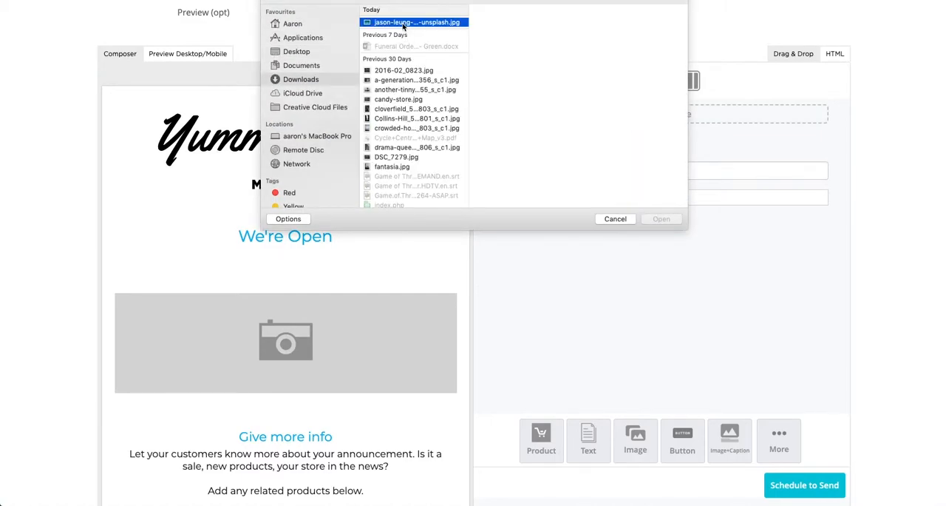
left_click(659, 219)
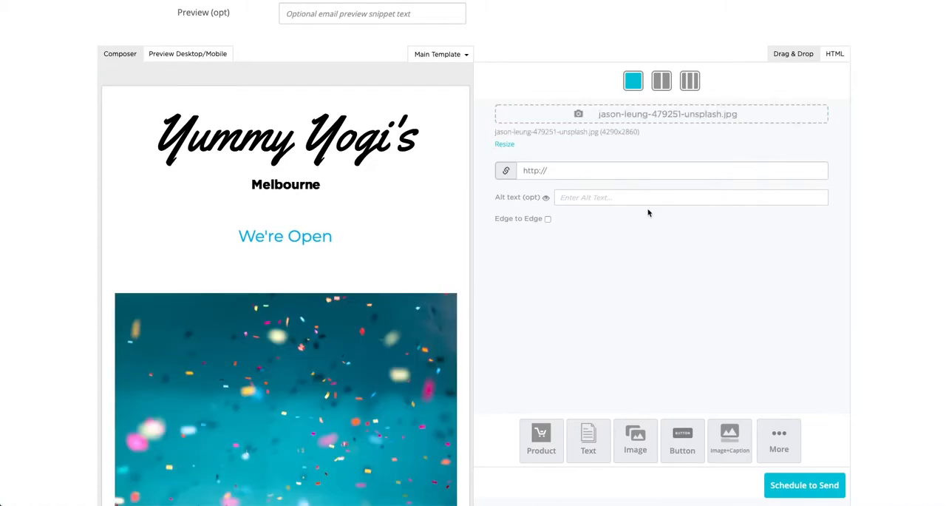
left_click(690, 196)
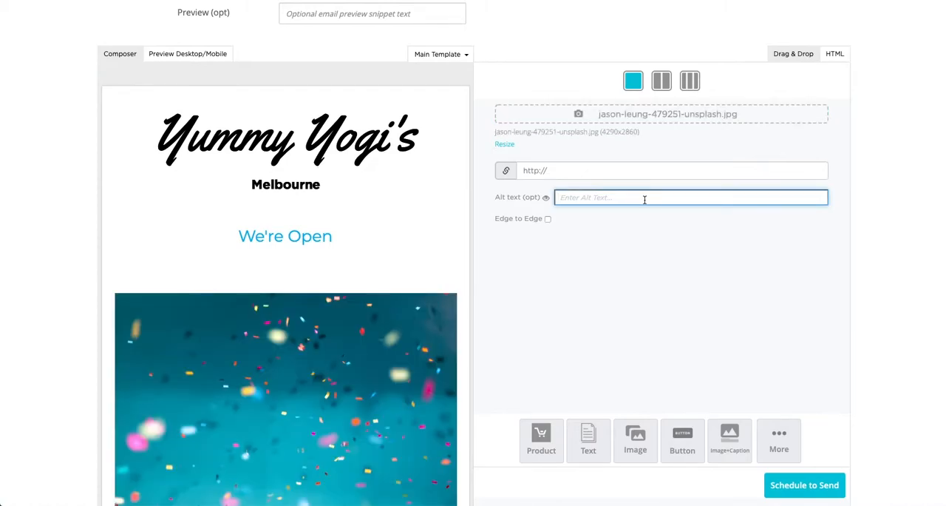
type("we're open!")
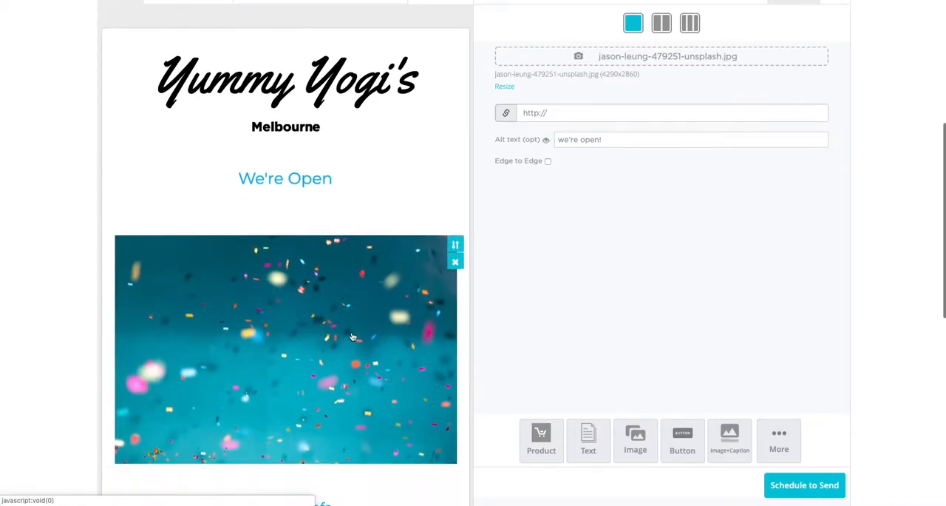
scroll("down", 3)
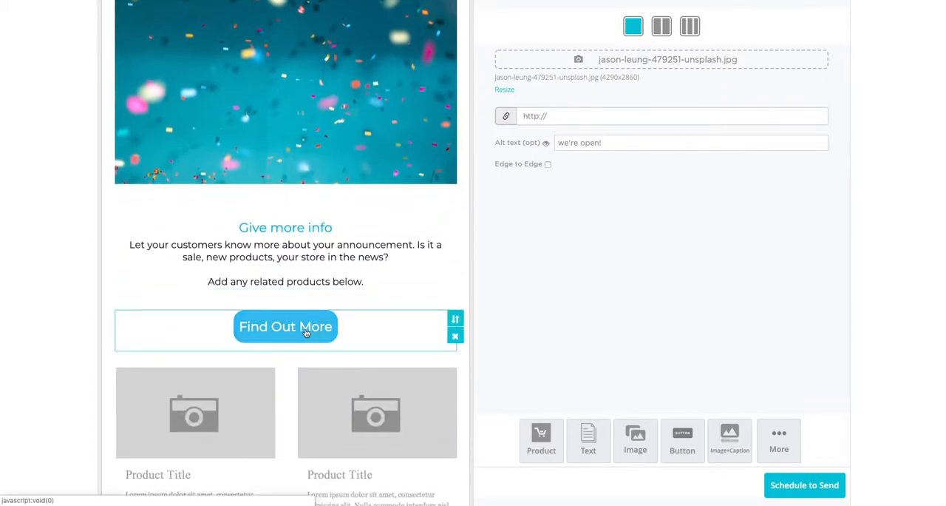
Step: Make the text greet 'Hi {{name}}!' and relabel the button 'Visit the New Store'
left_click(285, 255)
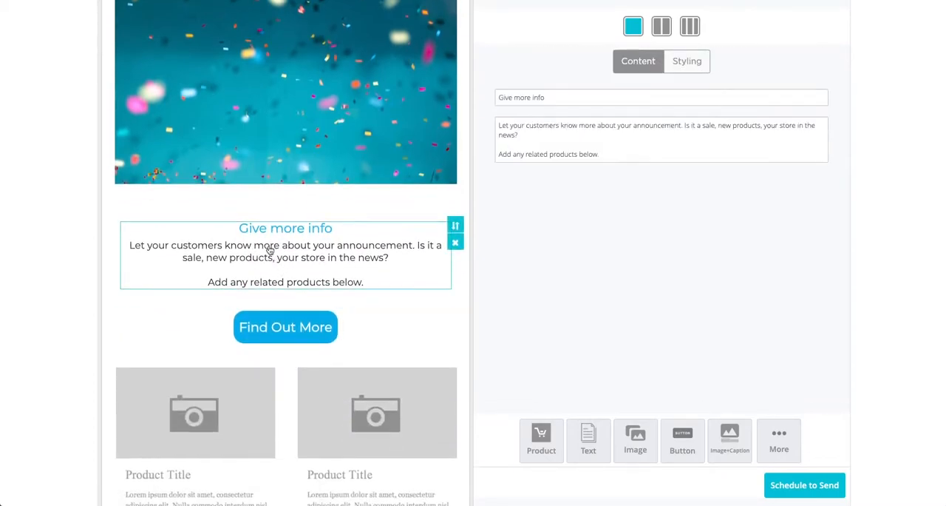
type("Hi {{name}}!")
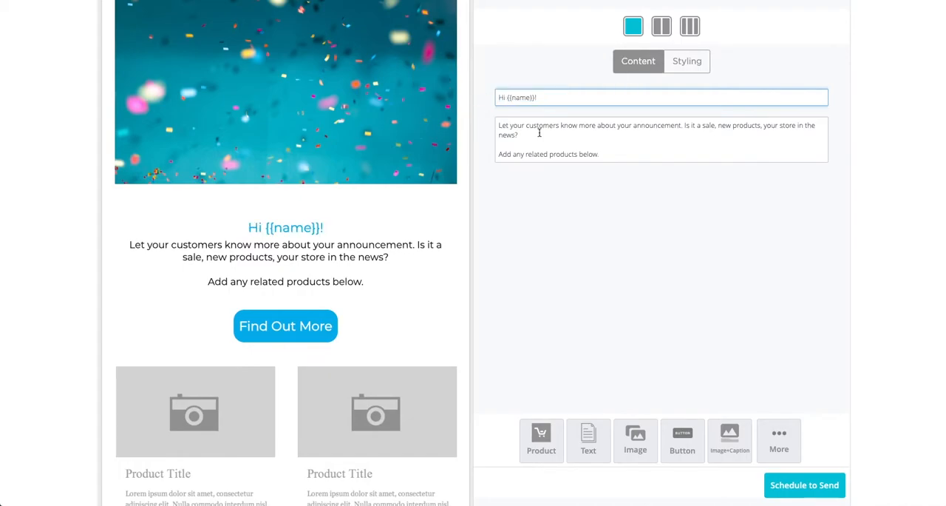
left_click(285, 325)
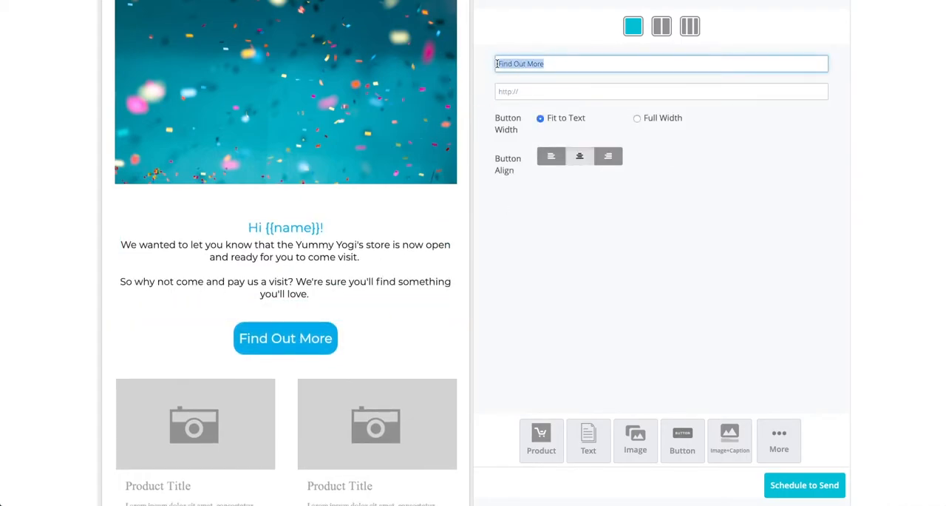
type("Visit the New Store")
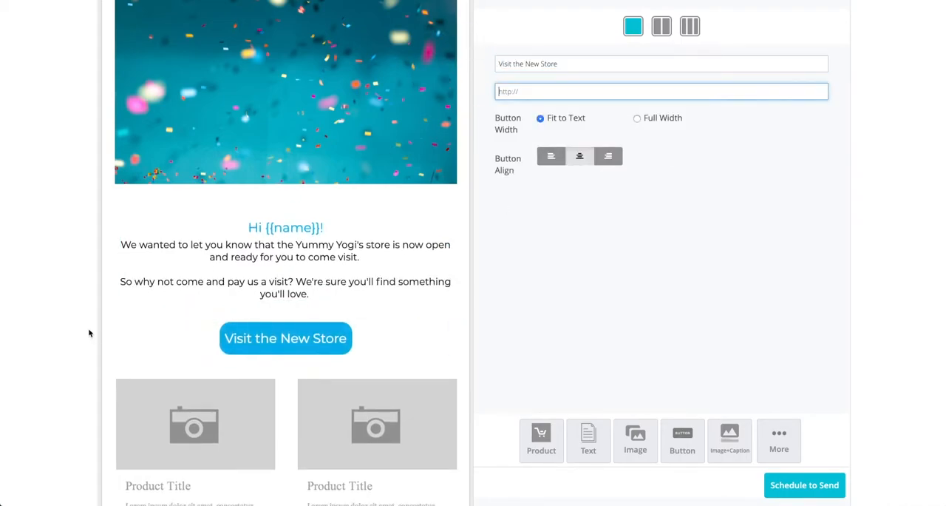
scroll("down", 3)
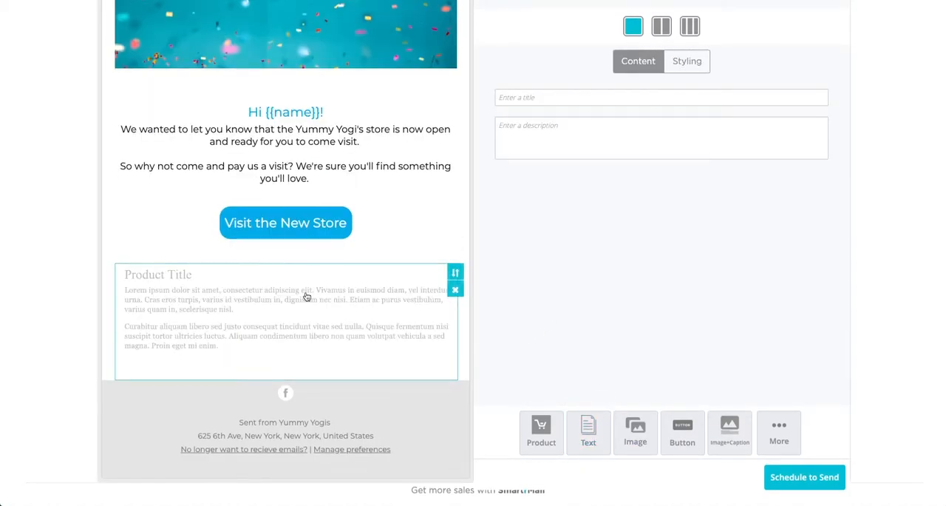
Step: Center-align the 'Here are a couple of our most popular products.' line via Styling
left_click(661, 98)
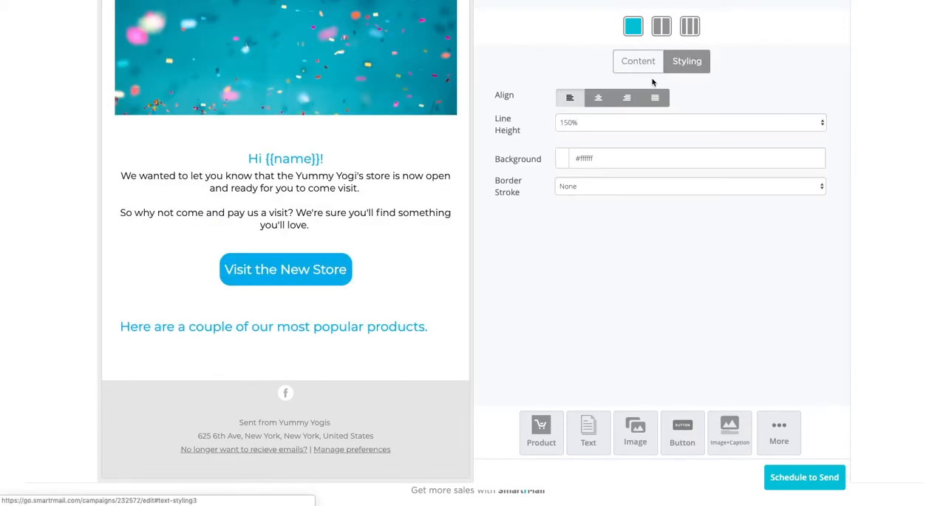
left_click(597, 97)
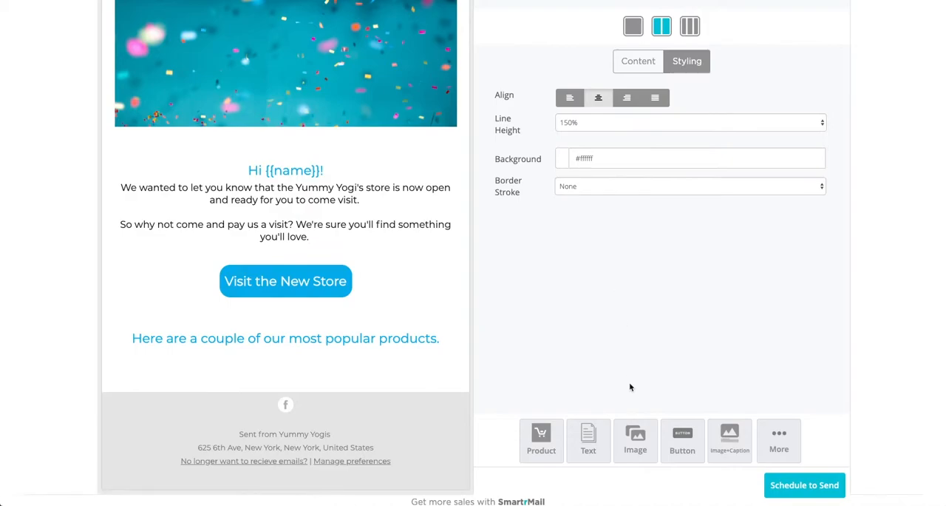
Step: Insert a two-column product row with Gypsy Yoga Pants and Geometric Yoga Pants from a 'yoga pants' search
left_click(541, 441)
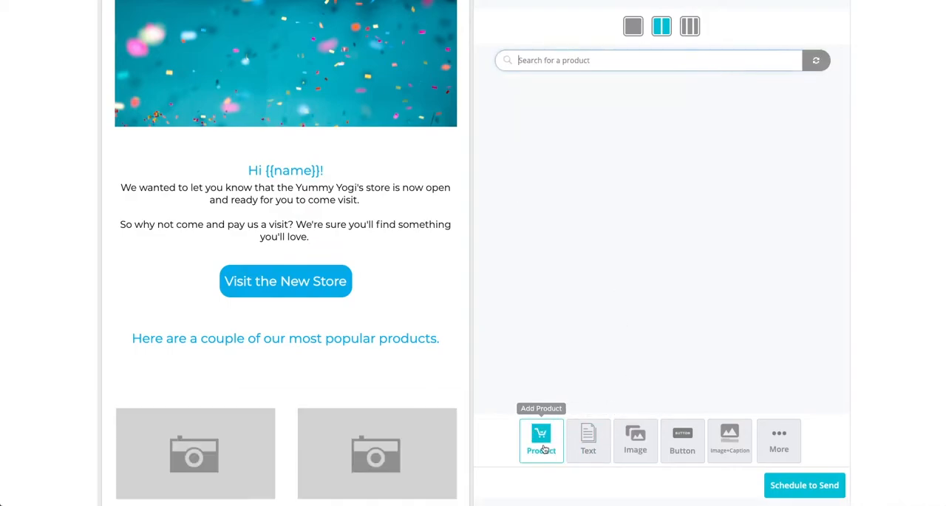
scroll("down", 3)
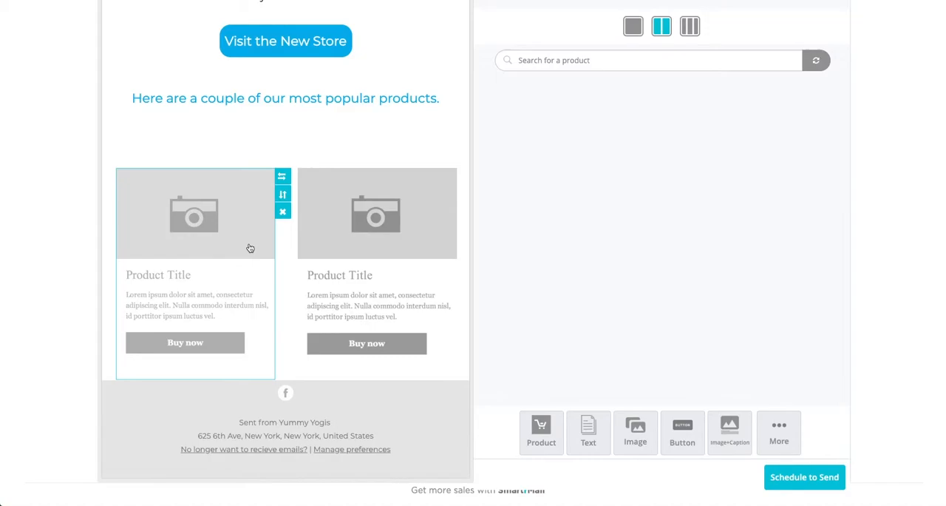
left_click(650, 59)
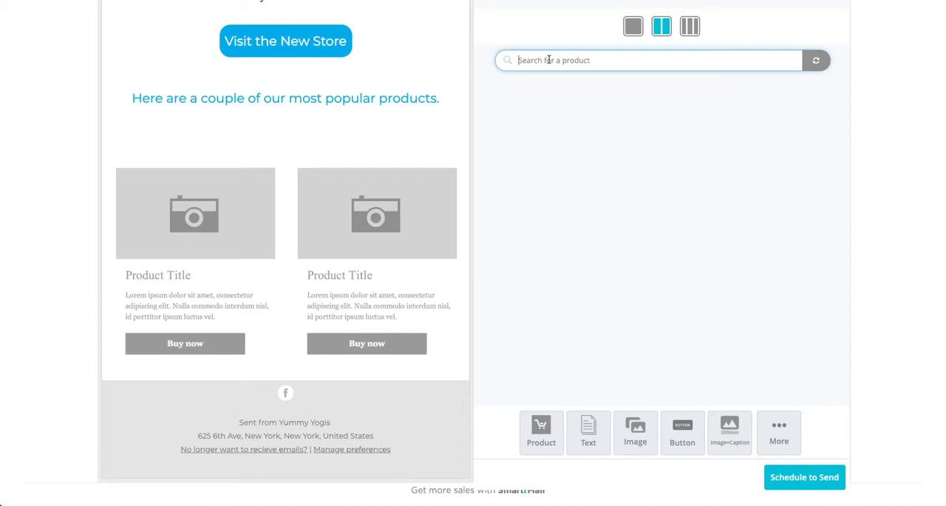
type("yoga pants")
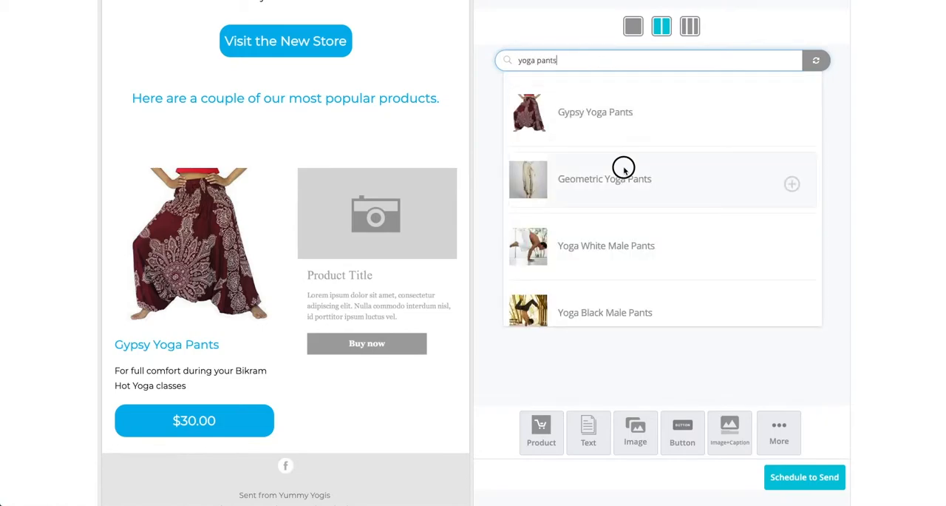
left_click(604, 179)
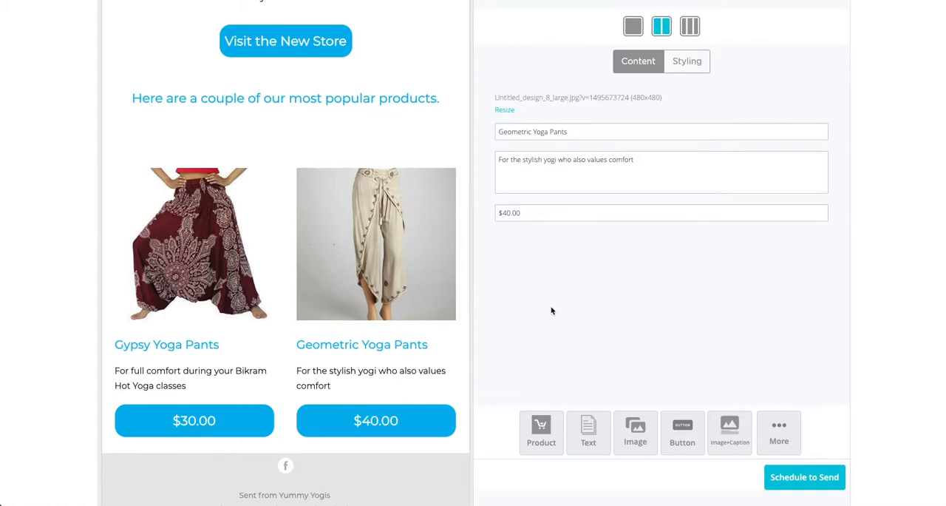
mouse_move(541, 431)
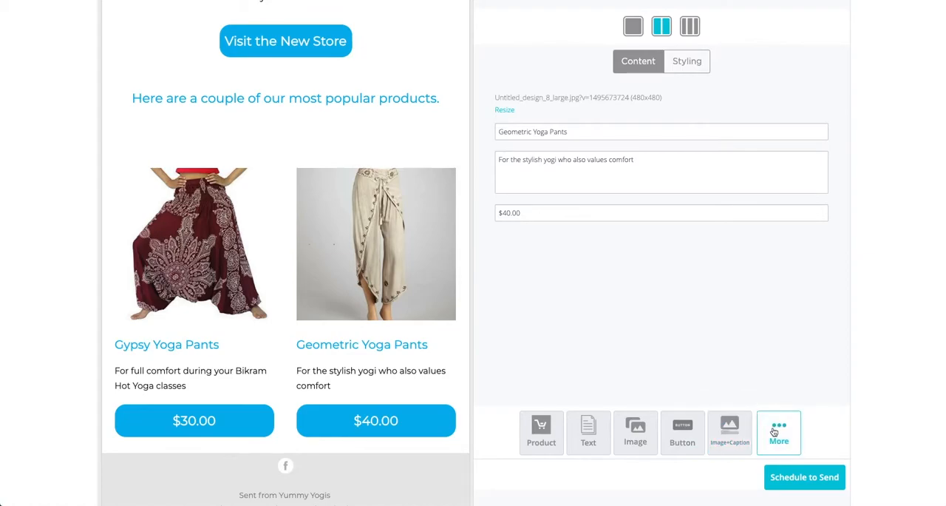
left_click(777, 432)
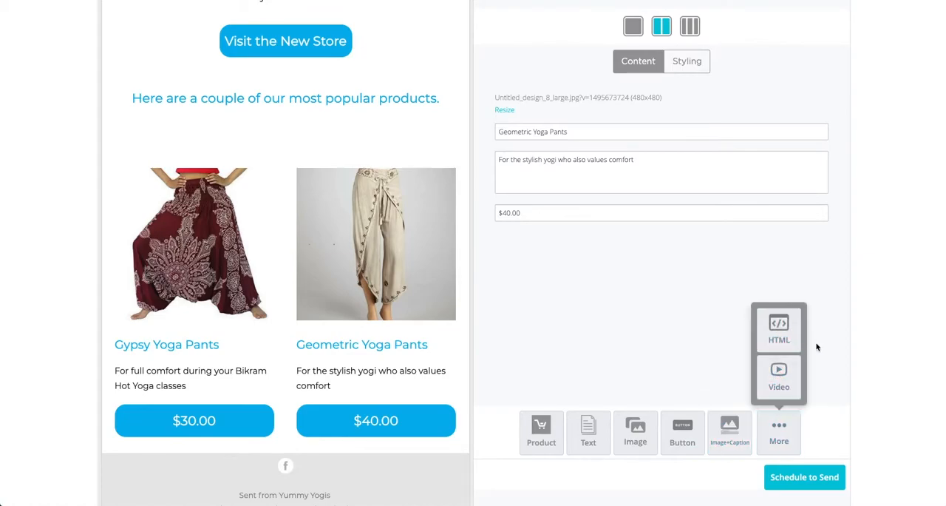
left_click(375, 244)
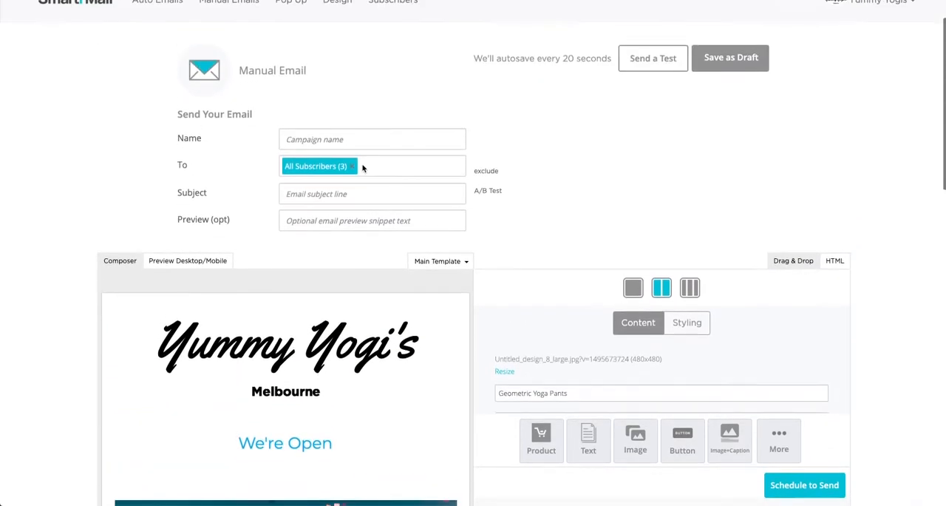
Step: Name it 'Store Opening Email Campaign' with subject 'The Yummy Yogi's Store is now open!'
type("Store Opening Email Campaign")
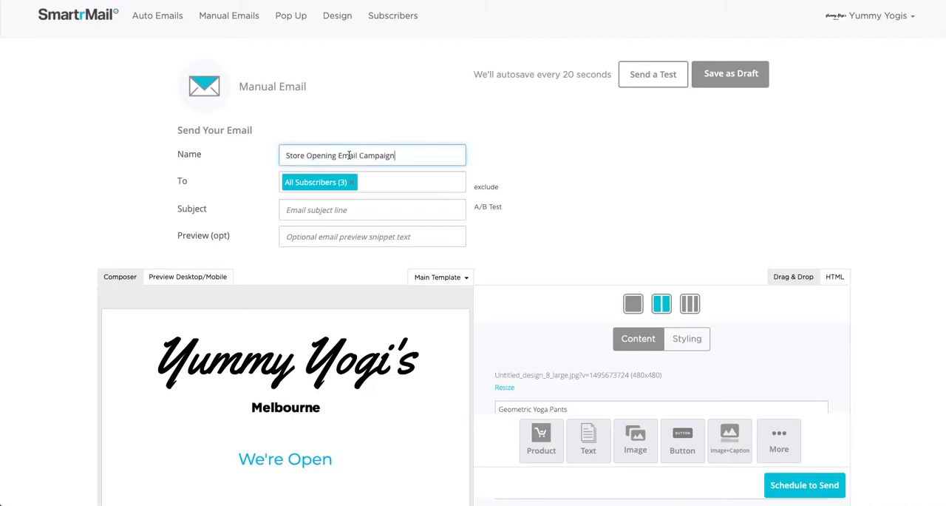
left_click(373, 182)
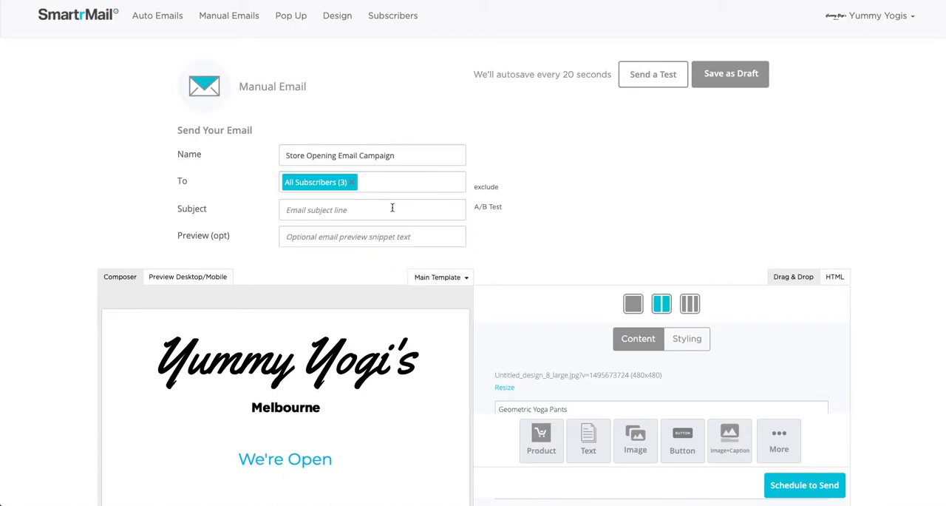
type("The Yummy Yogi's Store is now open!")
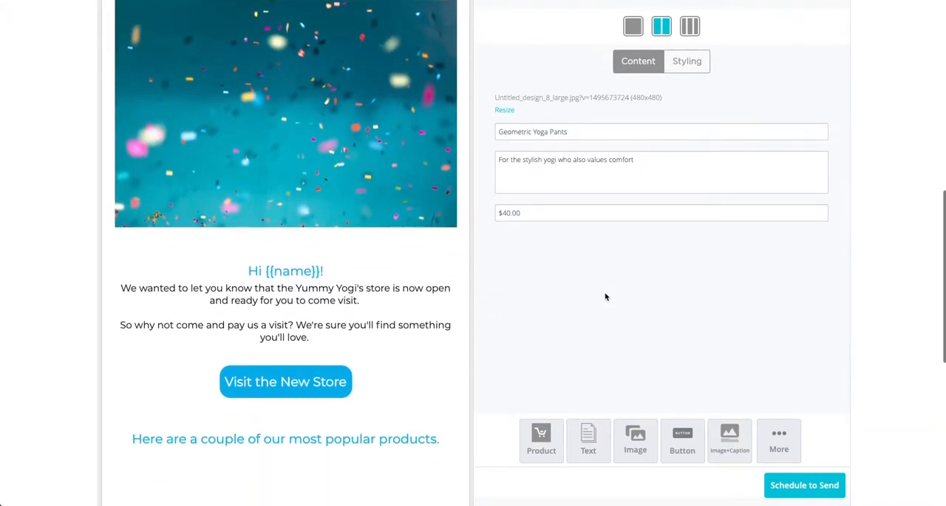
Step: Send the email immediately from Schedule to Send, after glancing at the later-schedule option
left_click(804, 485)
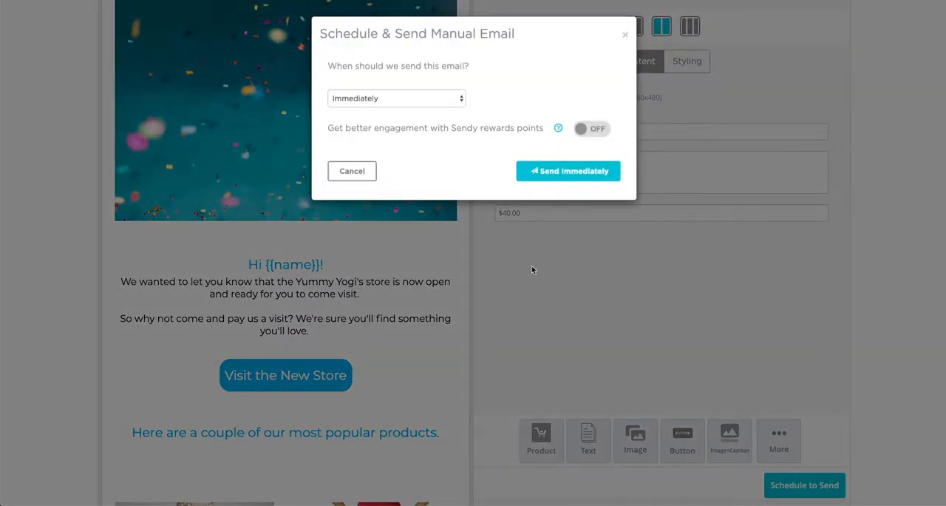
mouse_move(408, 98)
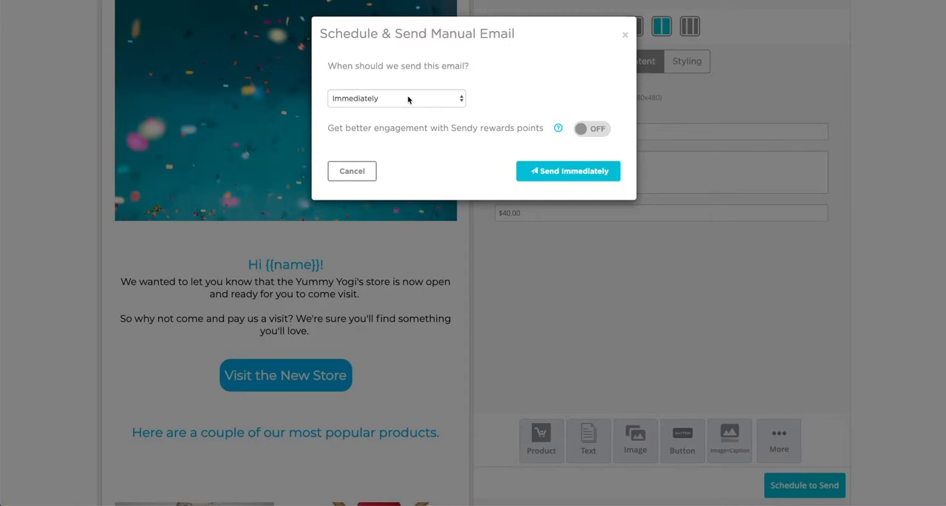
left_click(396, 98)
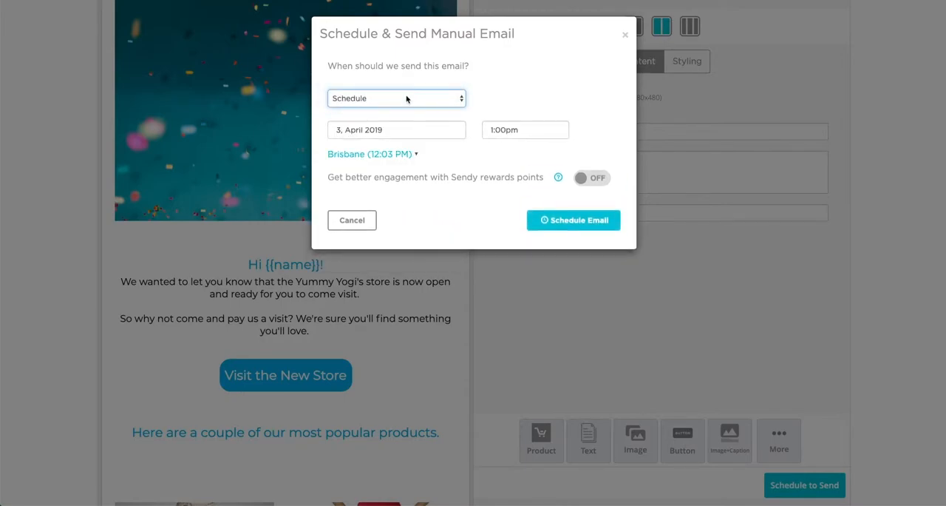
left_click(396, 98)
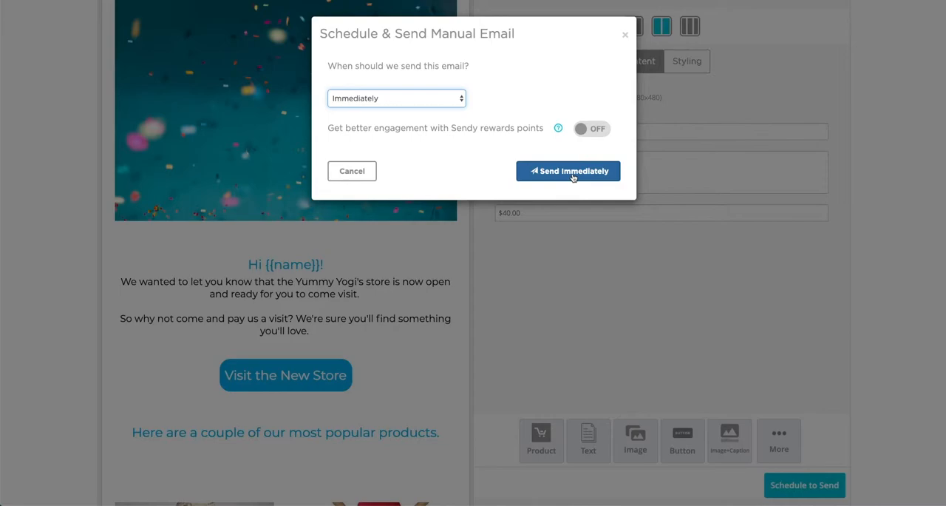
left_click(567, 172)
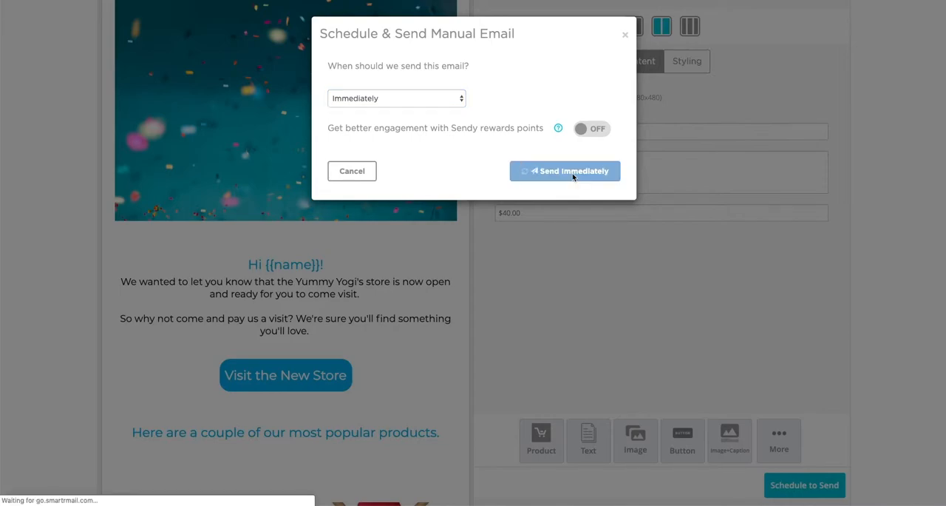
left_click(565, 172)
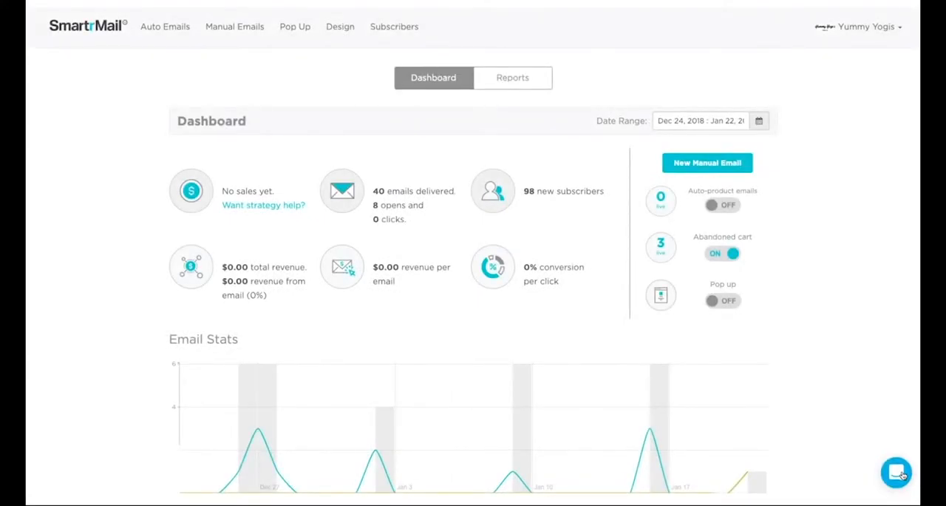
Step: Begin a new support chat conversation from the dashboard's chat bubble
left_click(896, 472)
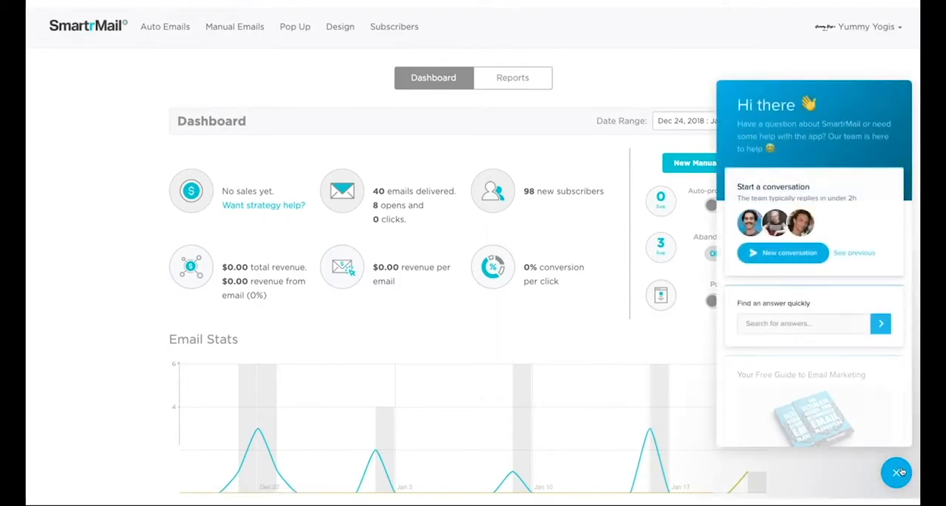
left_click(782, 251)
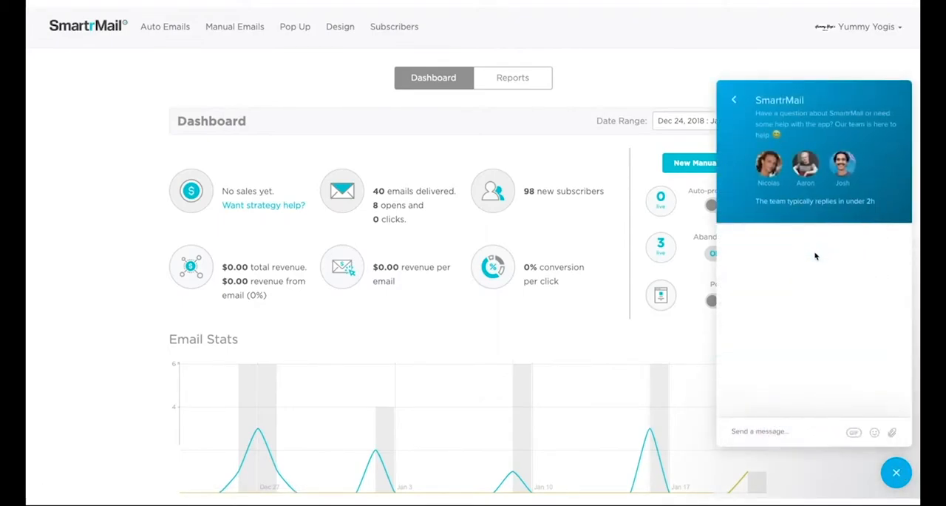